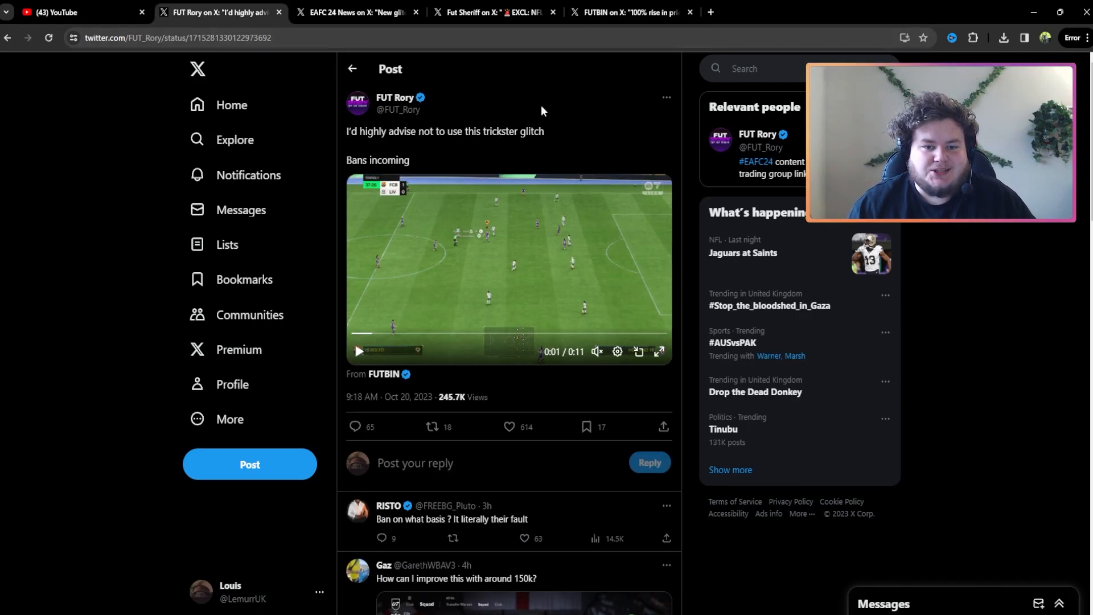
mouse_move(588, 106)
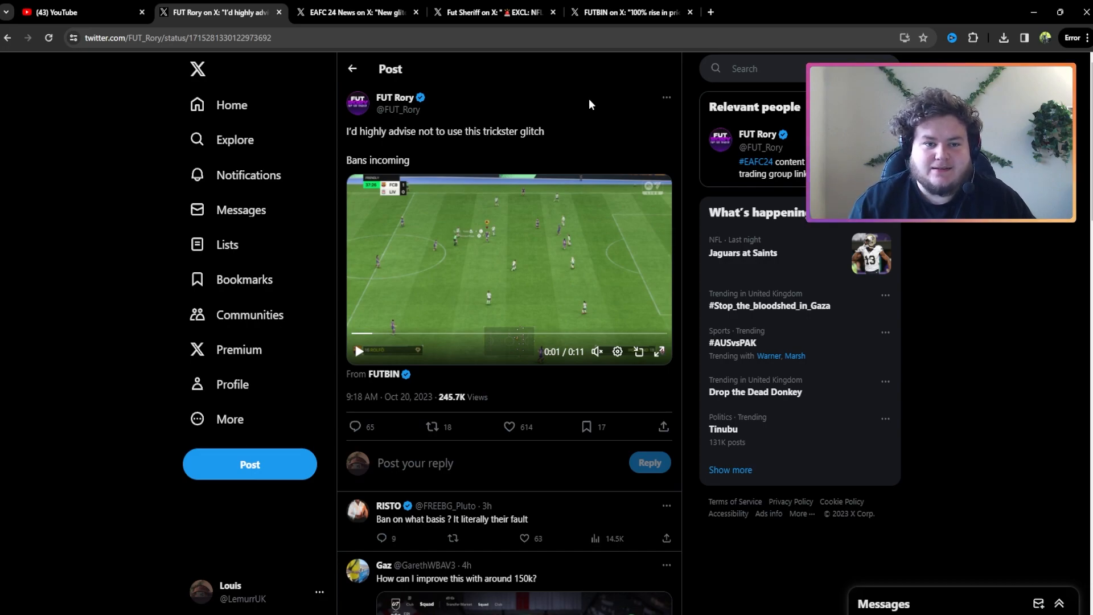
mouse_move(543, 115)
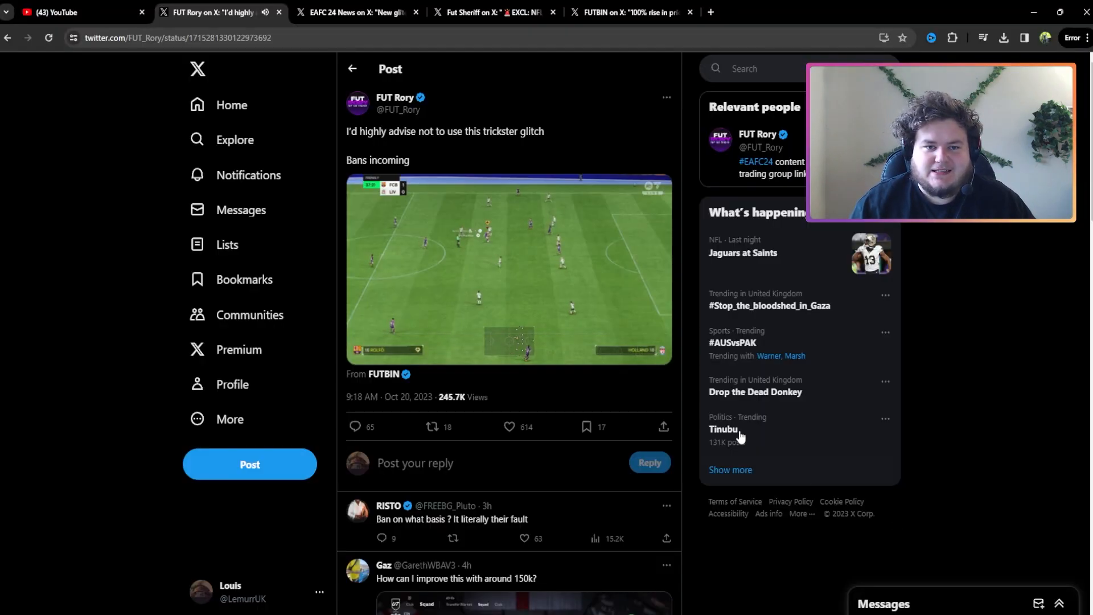
Step: Switch to EAFC 24 News' Trickster+ glitch post, play its clip through and pause it
left_click(508, 269)
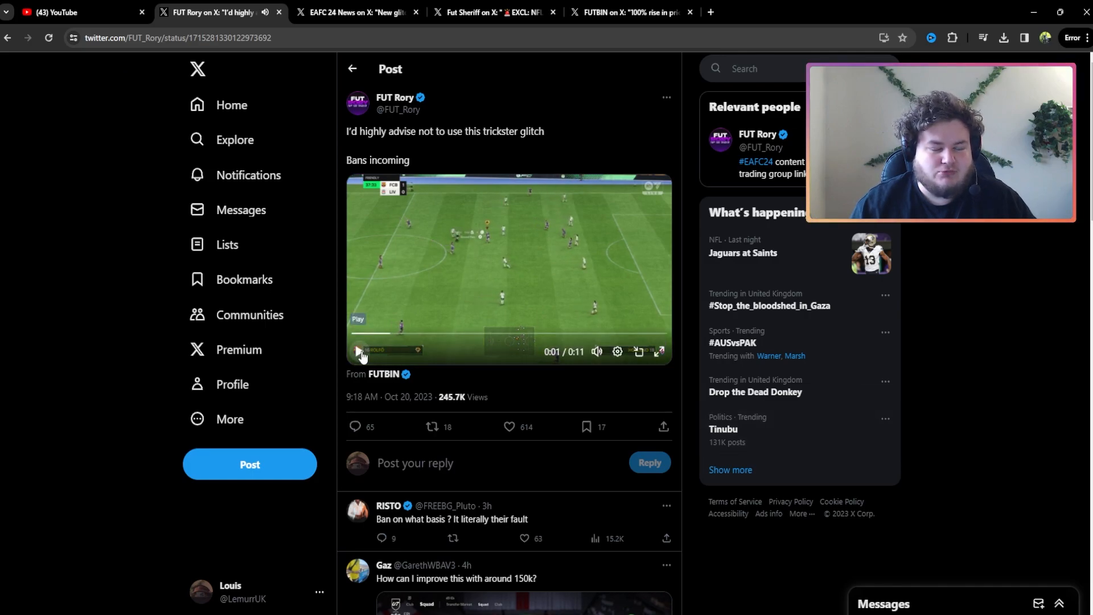
left_click(356, 13)
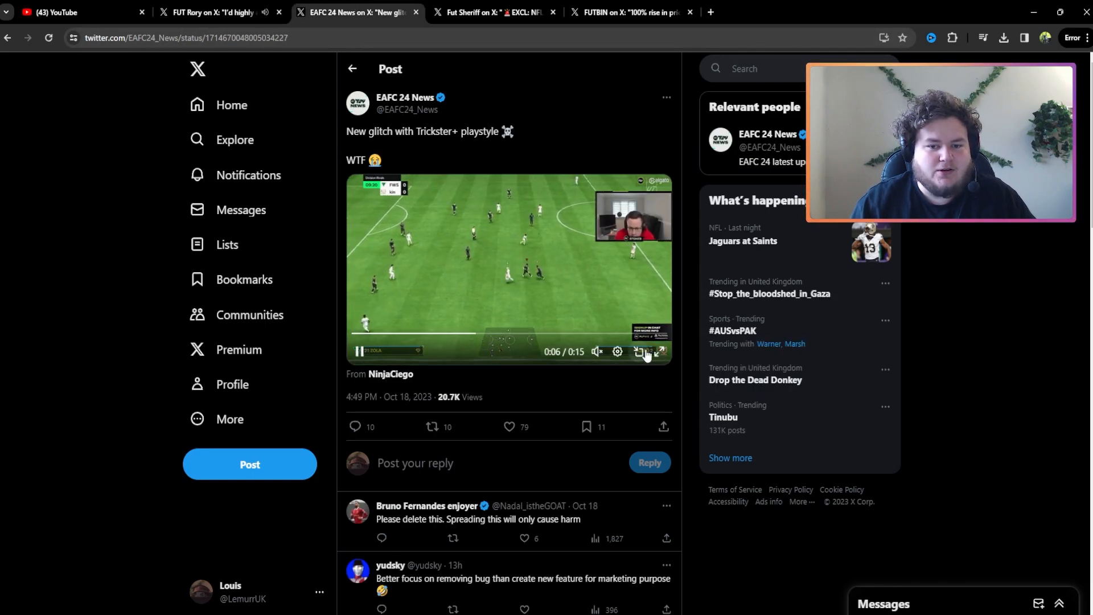
left_click(659, 352)
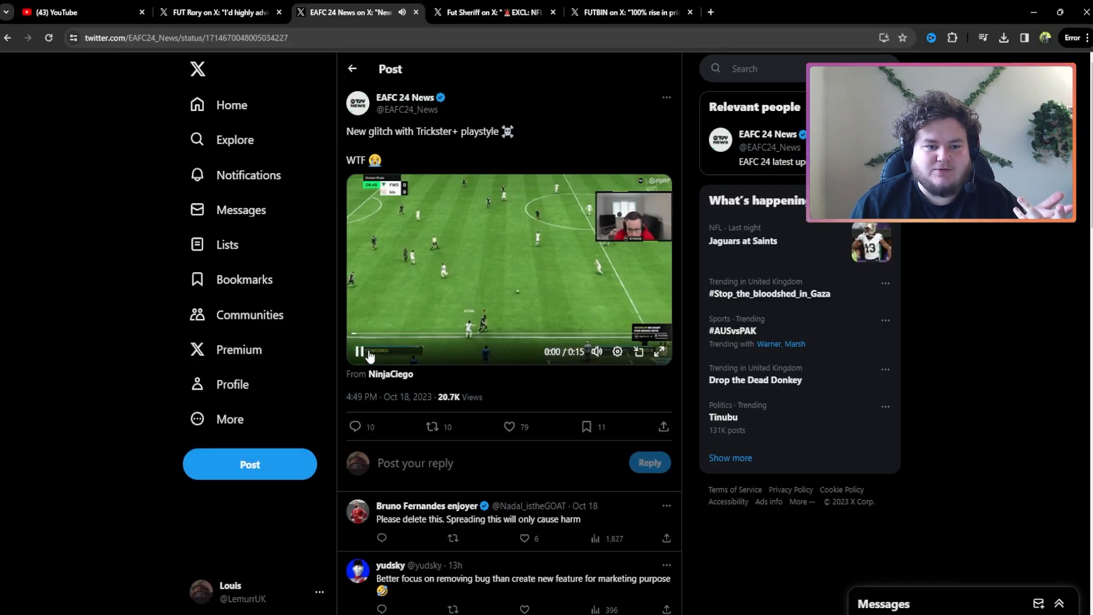
left_click(359, 352)
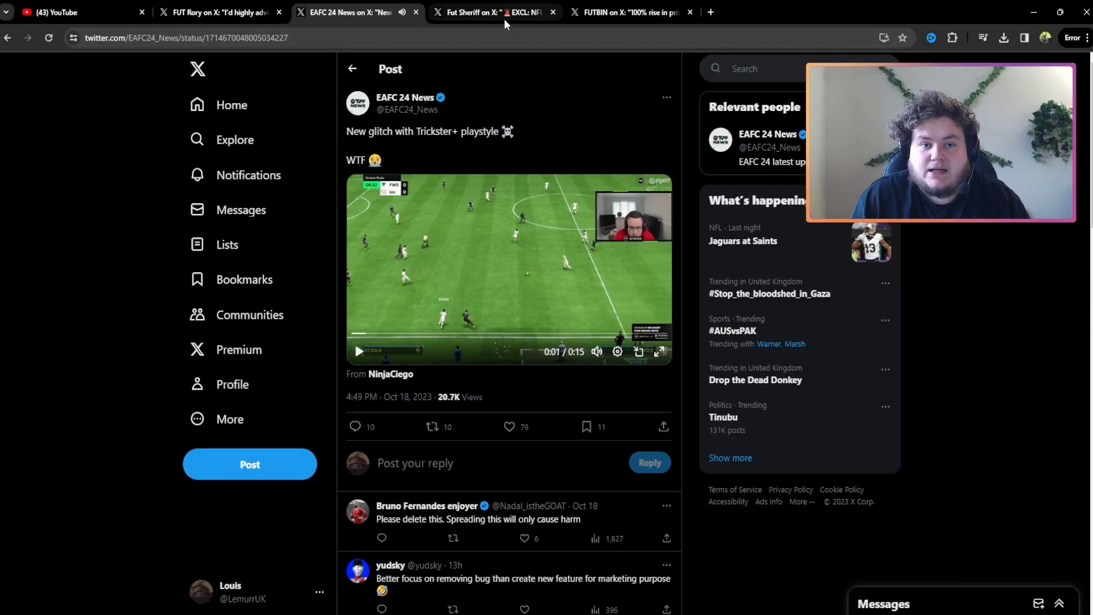
Step: View Fut Sheriff's NFL mode post and the FUTBIN price-rise chart, ending on the NFL post
left_click(493, 11)
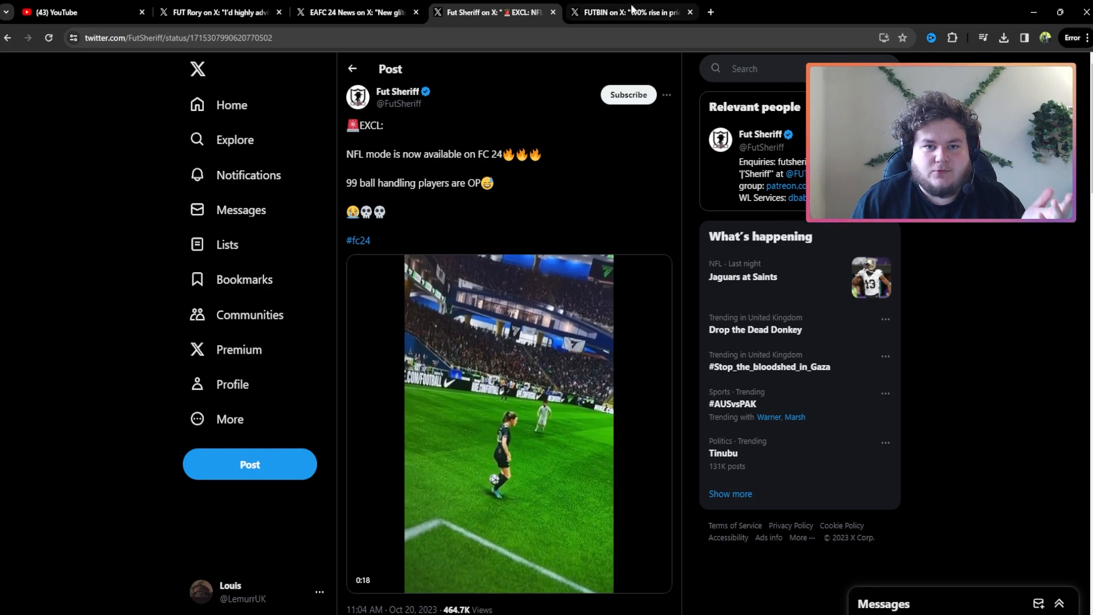
left_click(628, 11)
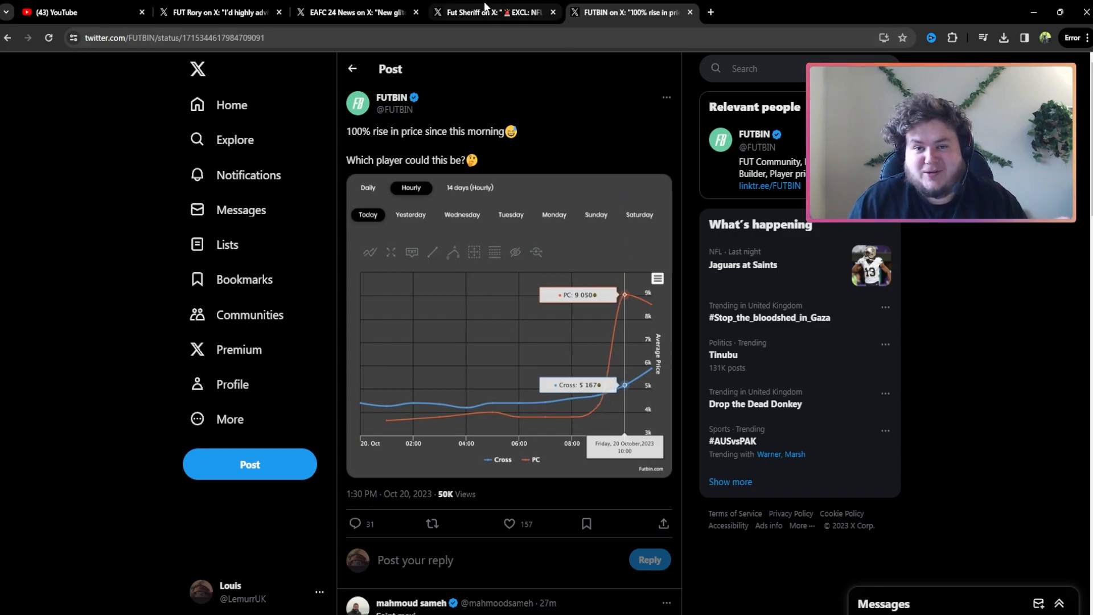
left_click(493, 12)
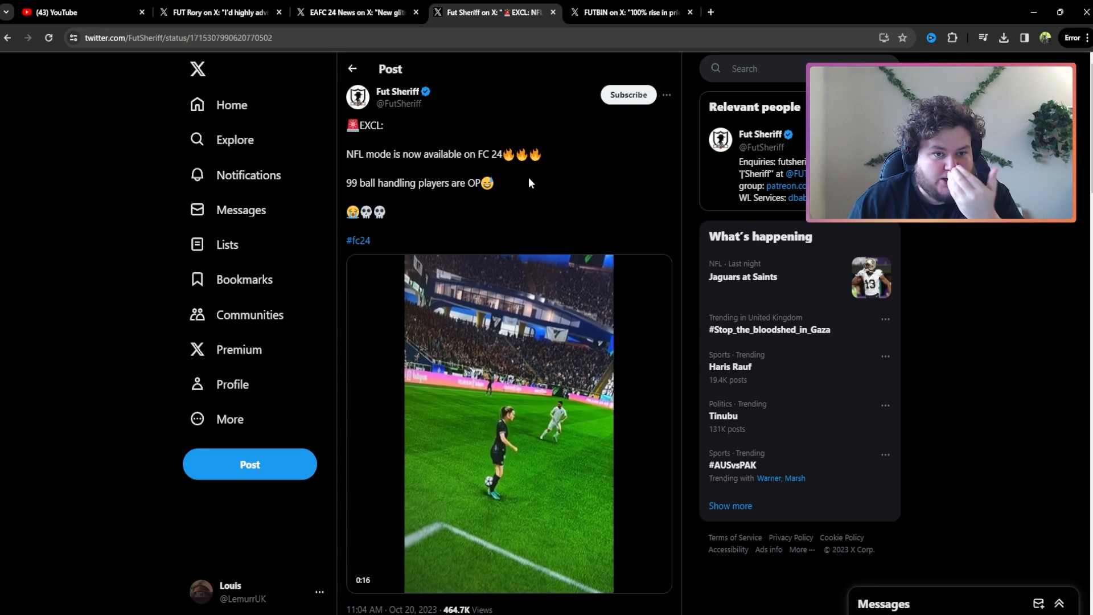